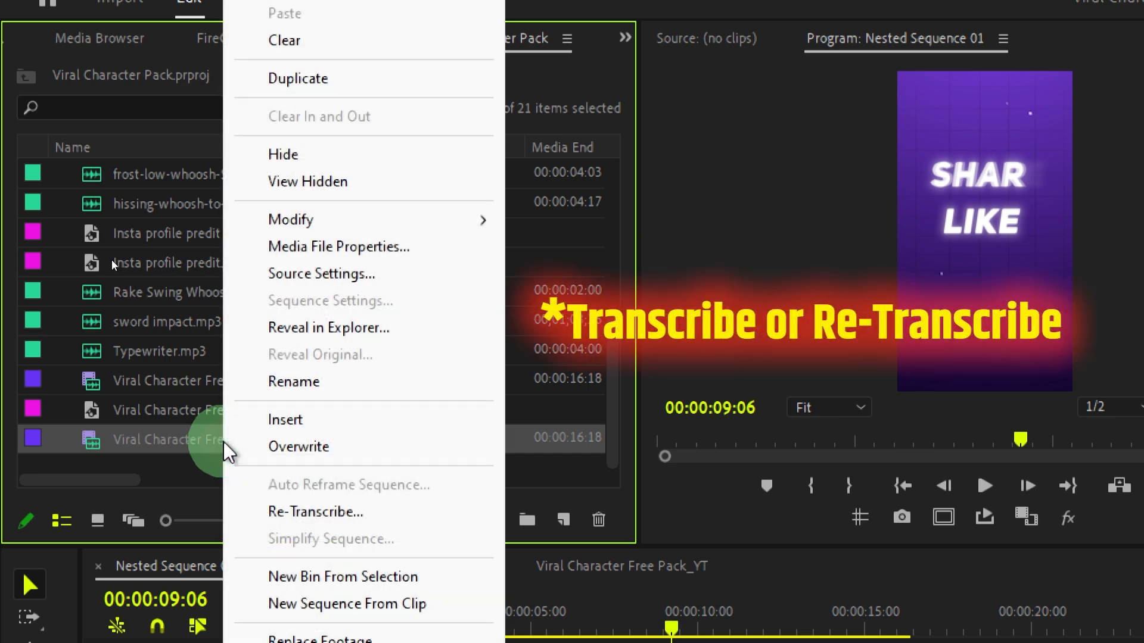
# Re-transcribe Viral Character Free Pack_1.mp4 in English with speaker labels
pyautogui.click(315, 511)
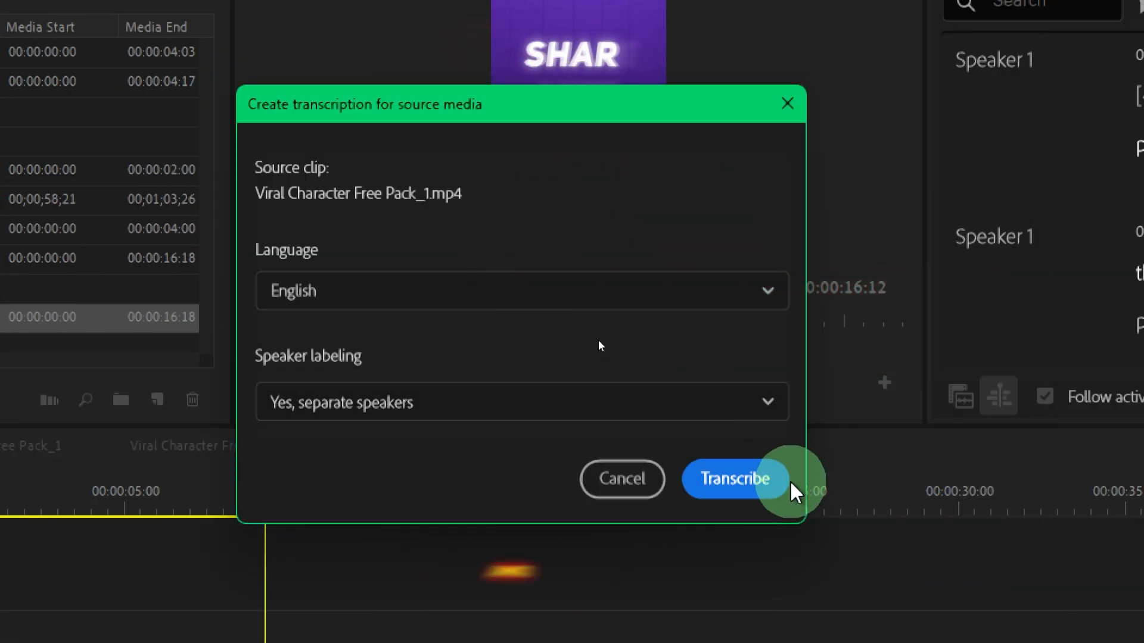
pyautogui.click(734, 479)
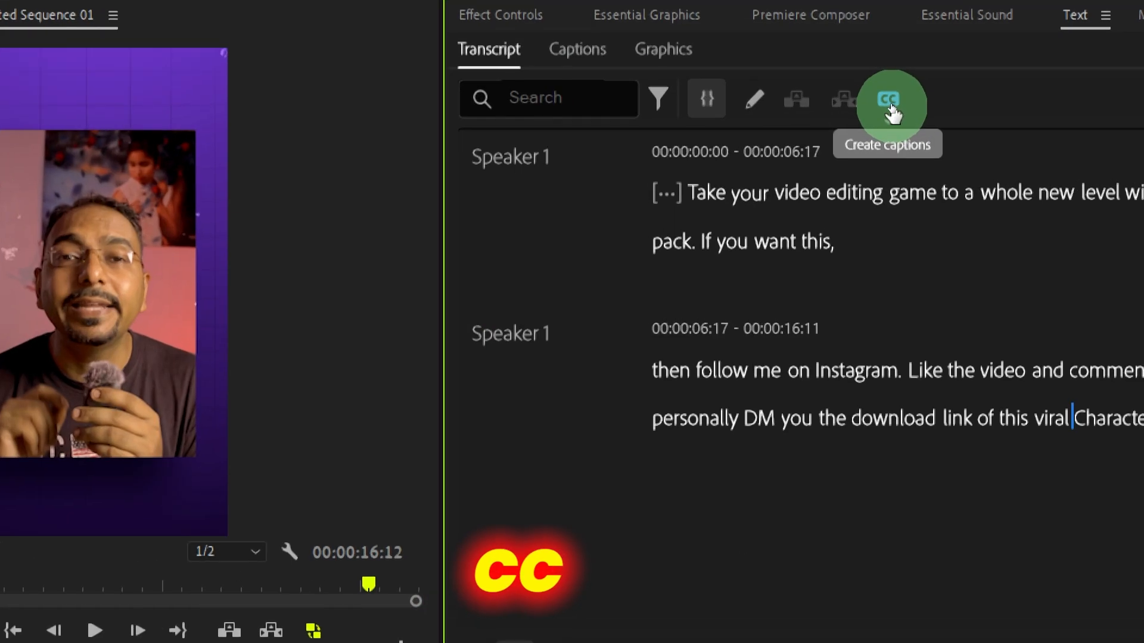
# Set captioning preferences: maximum length 7 characters, minimum duration 1.2 seconds, double lines
pyautogui.click(888, 98)
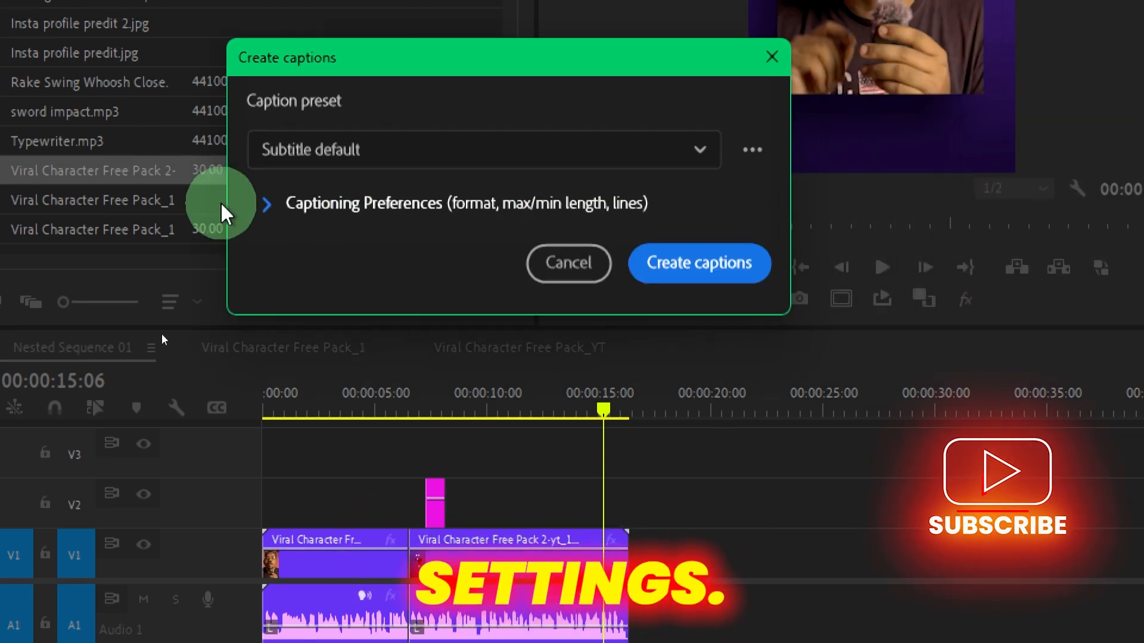
pyautogui.click(266, 204)
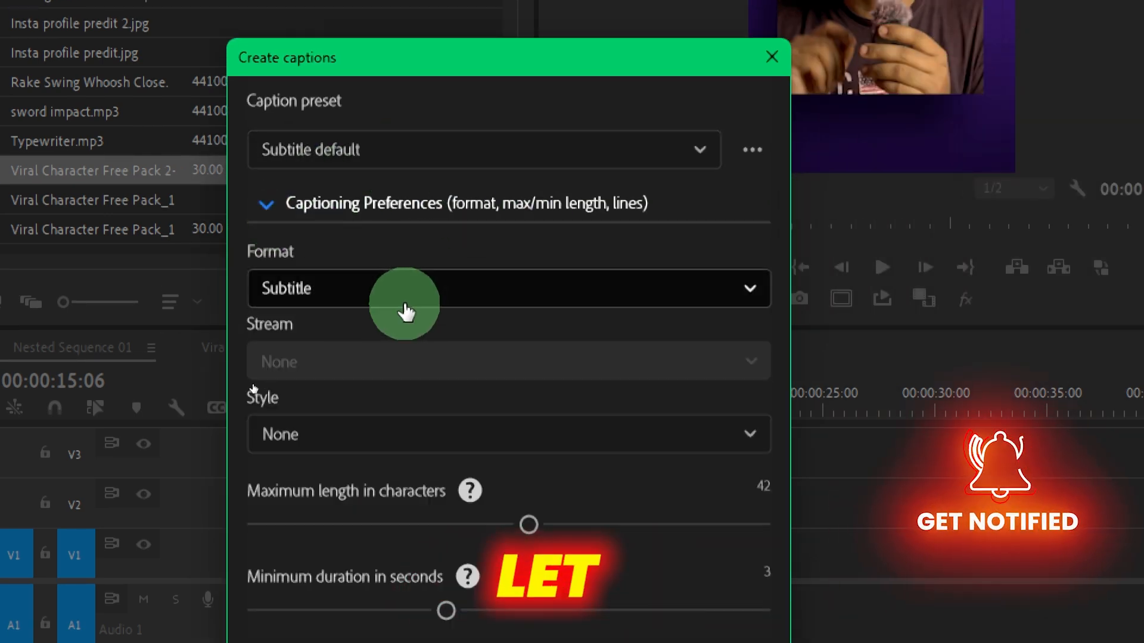
pyautogui.scroll(-3)
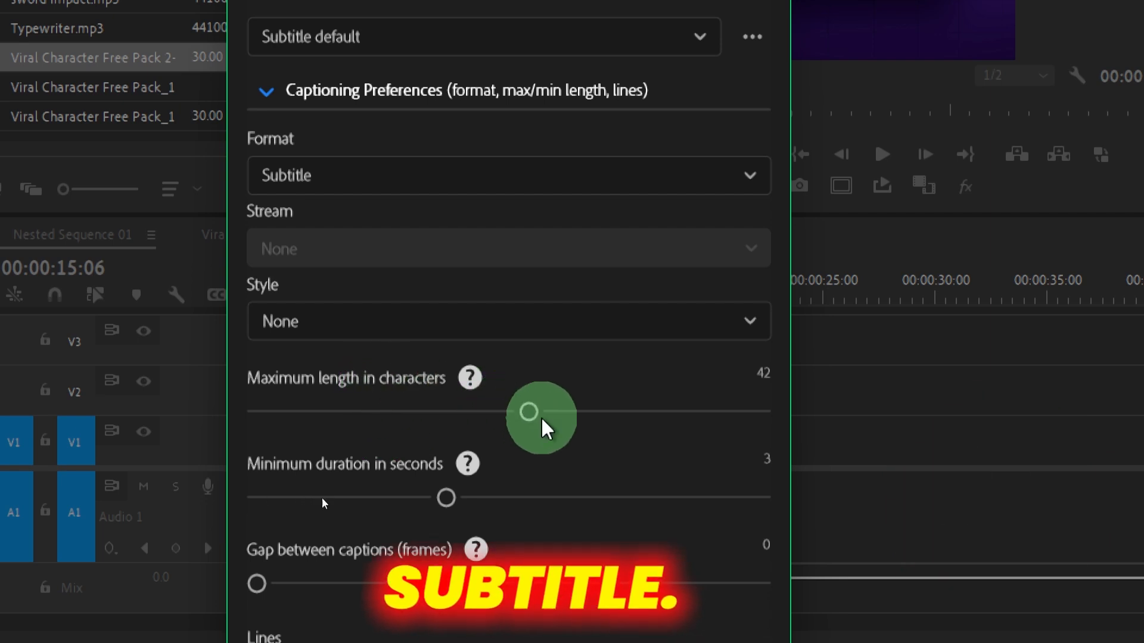
pyautogui.moveTo(528, 412); pyautogui.dragTo(257, 412)
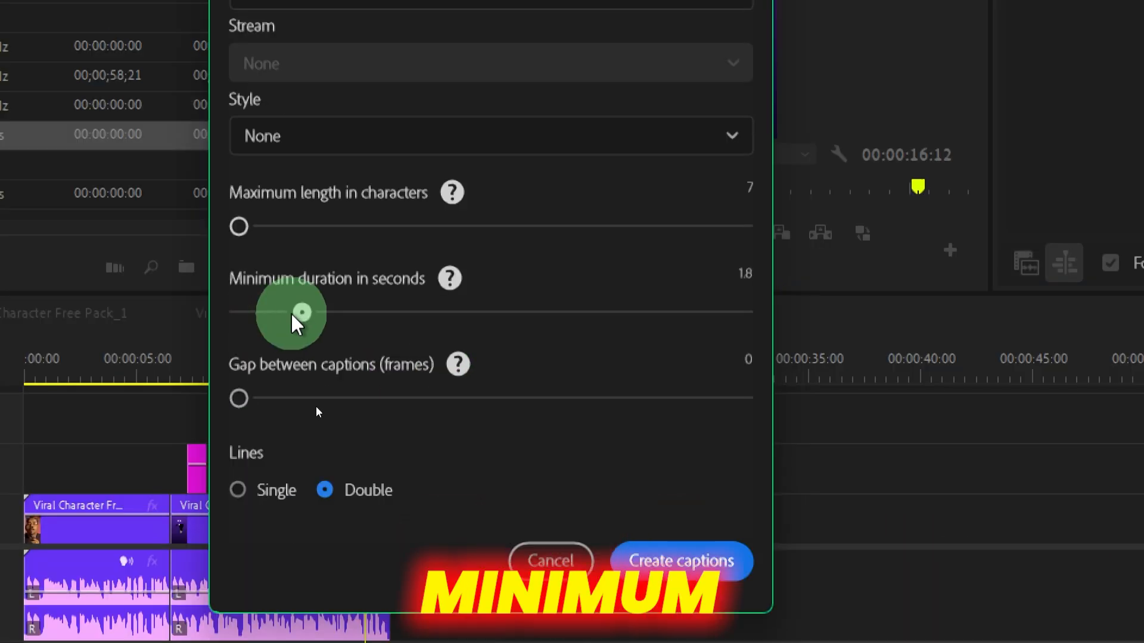
pyautogui.moveTo(299, 312); pyautogui.dragTo(285, 312)
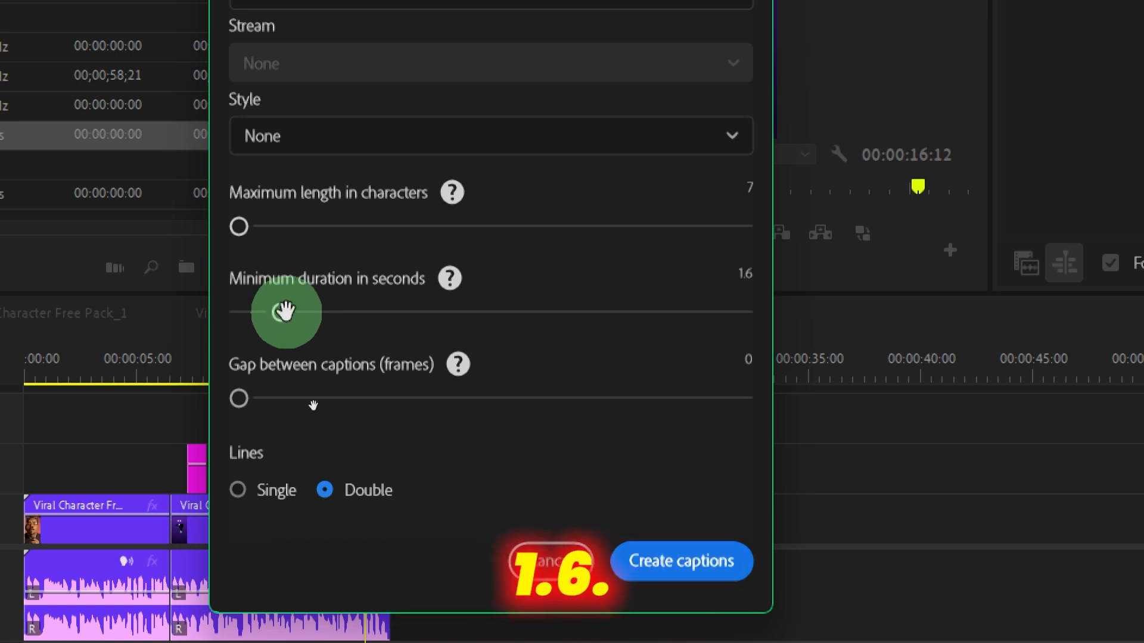
pyautogui.moveTo(285, 312); pyautogui.dragTo(240, 398)
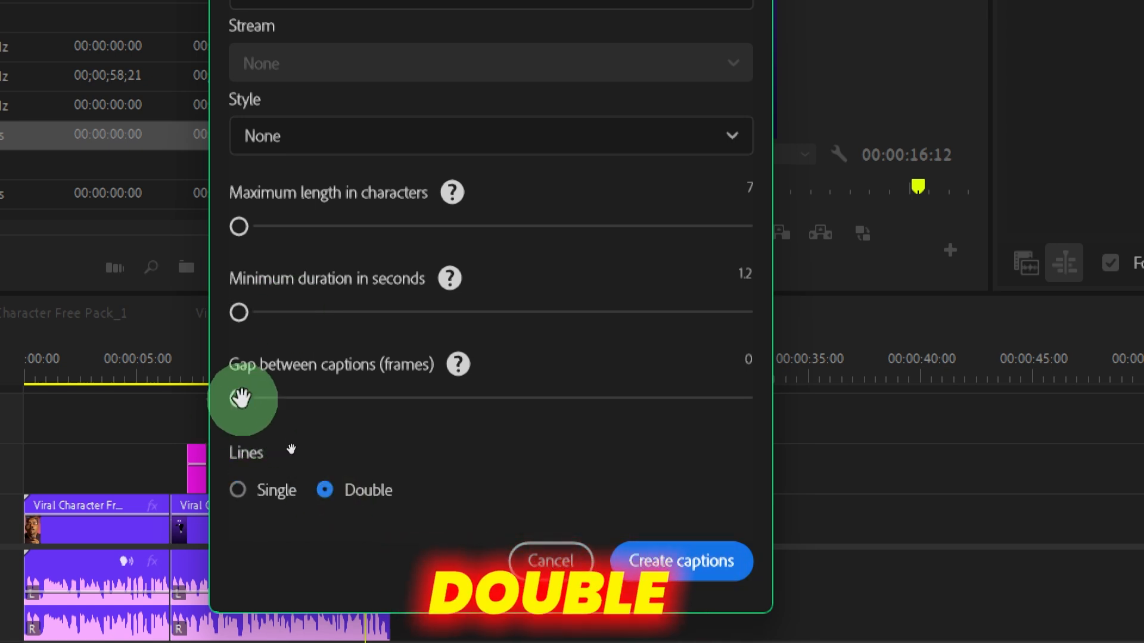
pyautogui.click(679, 561)
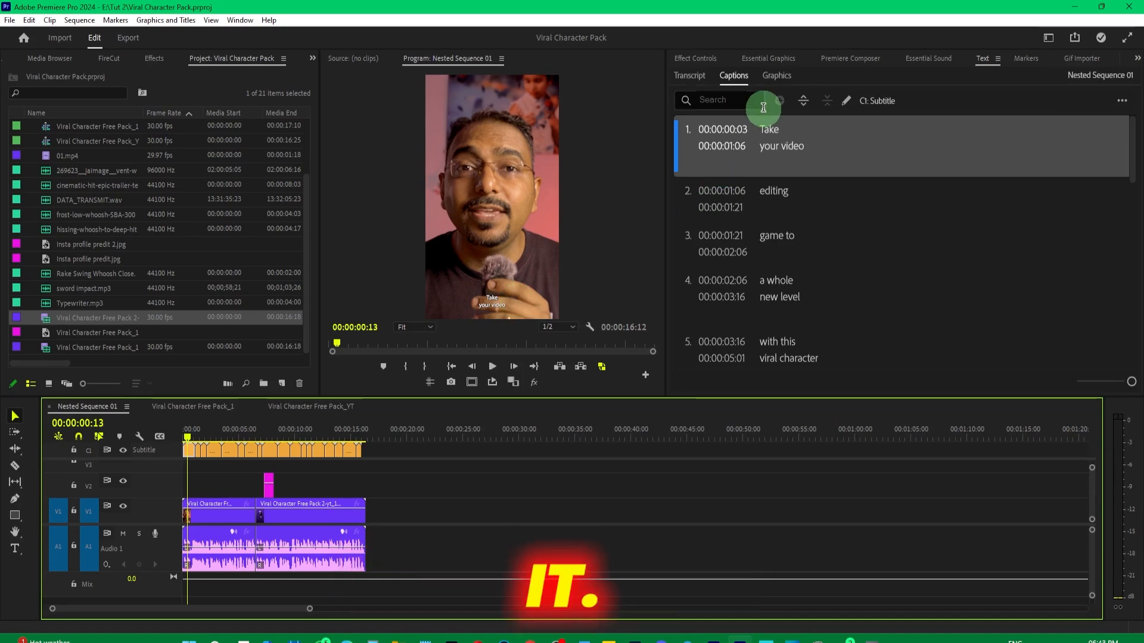
# Style the captions in Nexa Black all caps, toggling the outline and adding a shadow
pyautogui.click(768, 59)
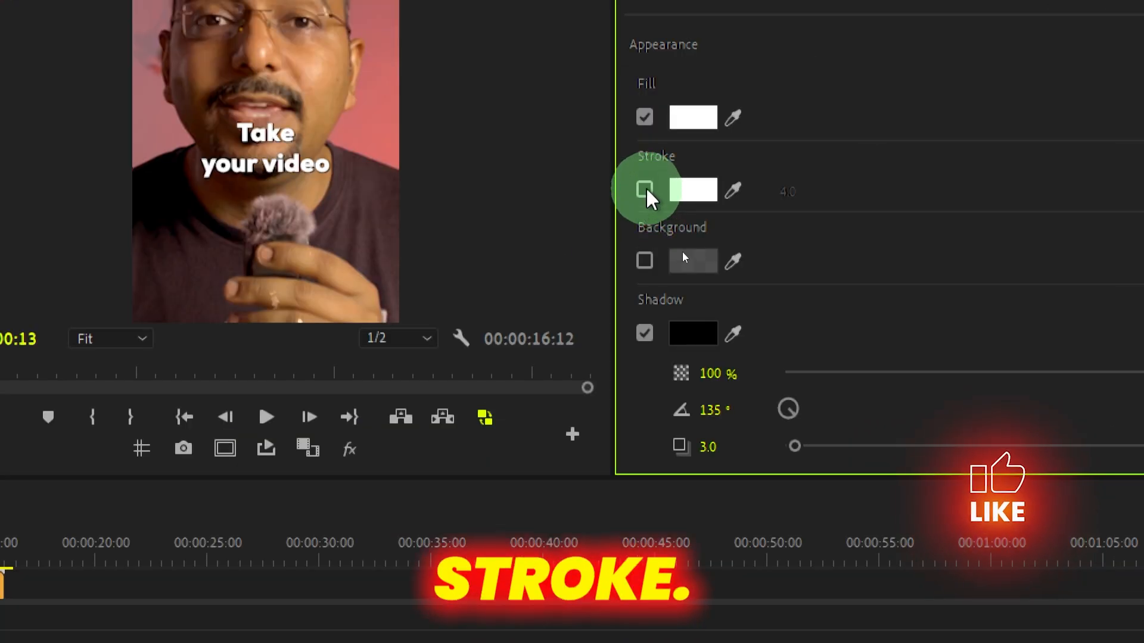
pyautogui.click(644, 189)
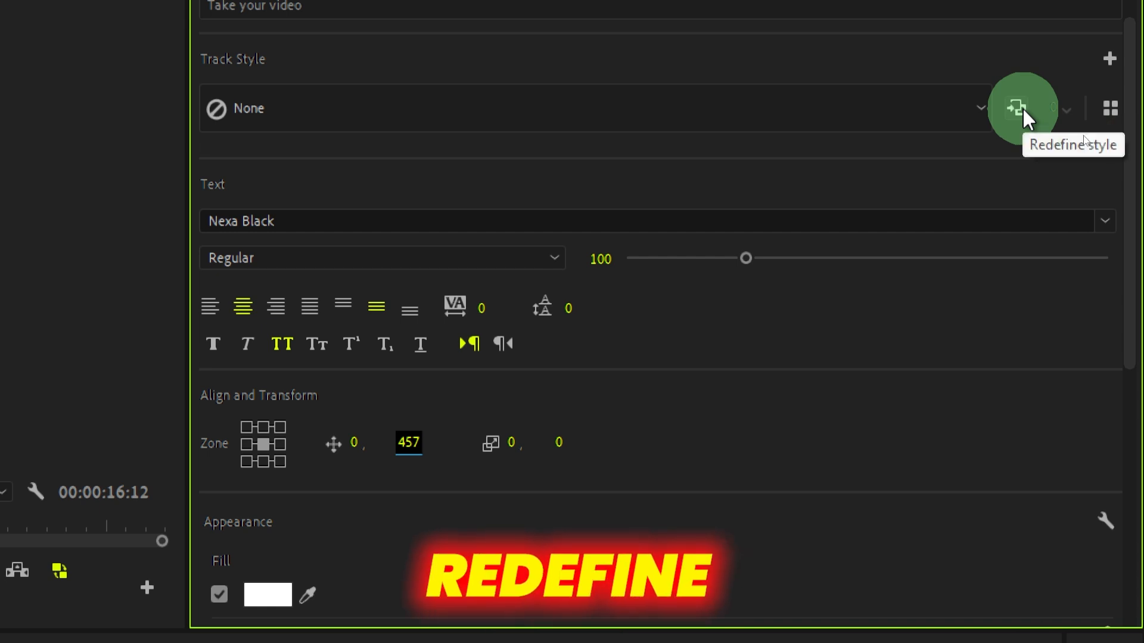
# Redefine the track style for all captions on the track, then select the caption clips
pyautogui.click(1021, 108)
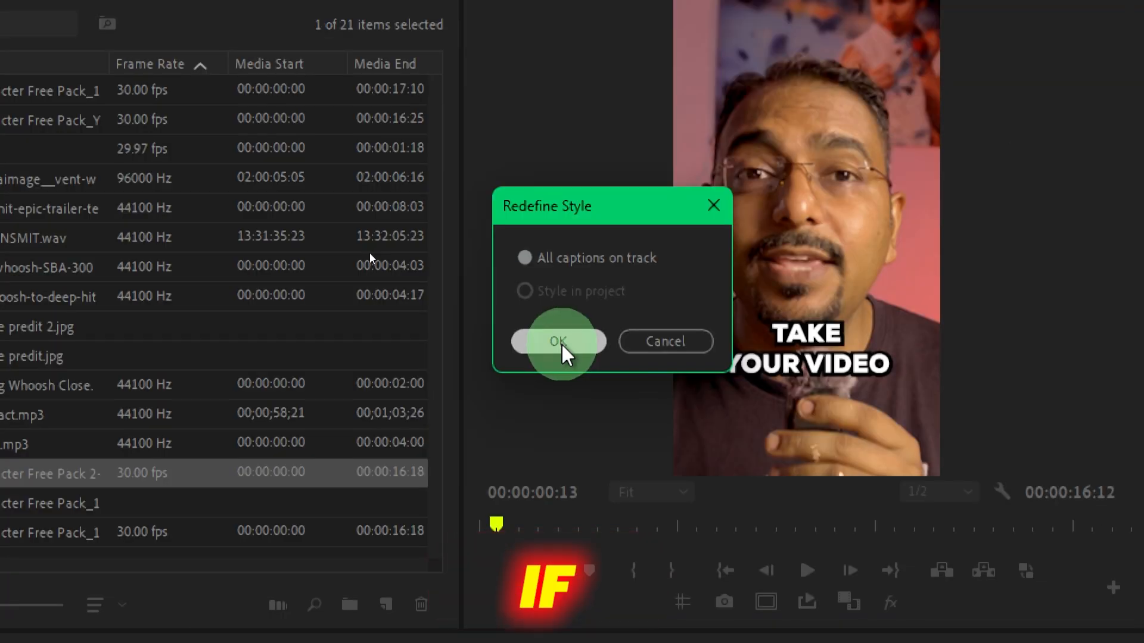
pyautogui.click(559, 341)
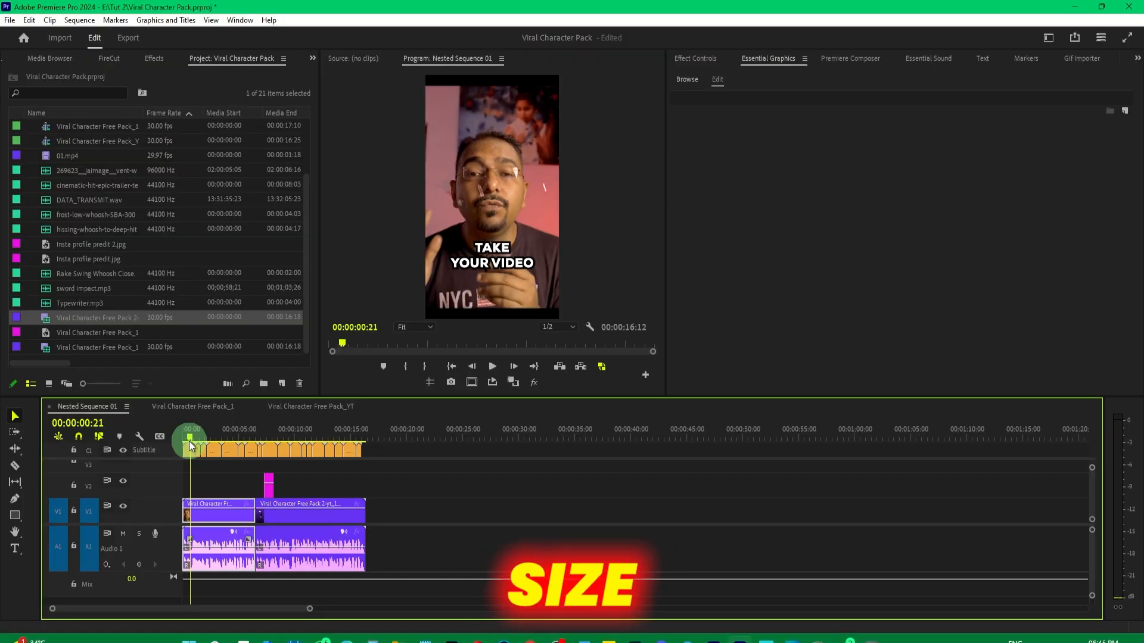
pyautogui.click(191, 452)
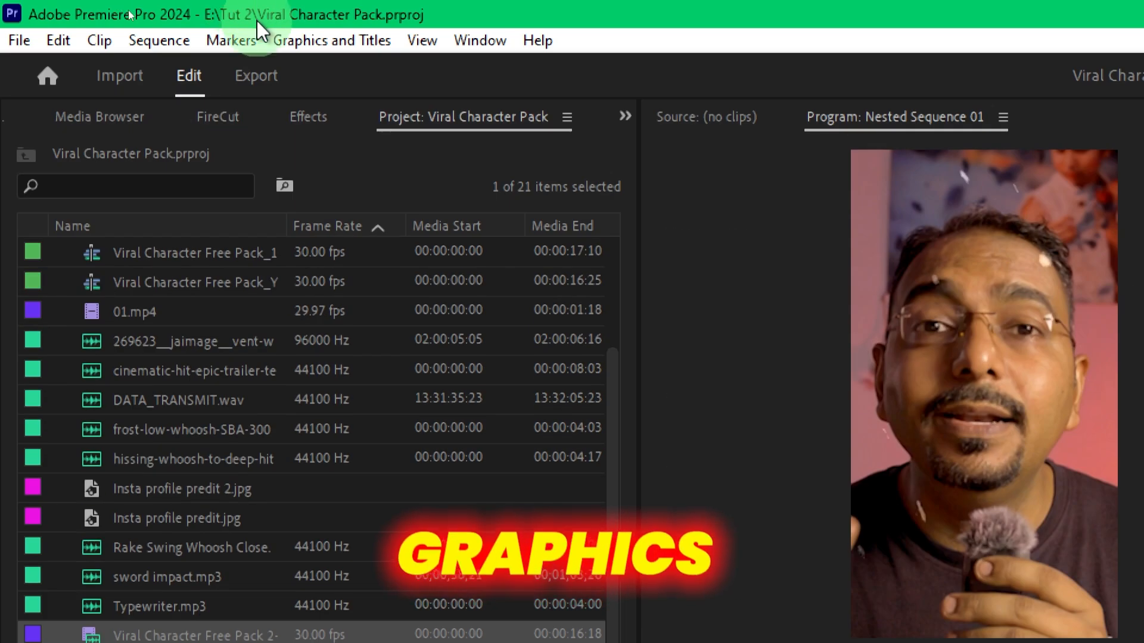
# Upgrade the captions to graphics from the Graphics and Titles menu
pyautogui.click(331, 40)
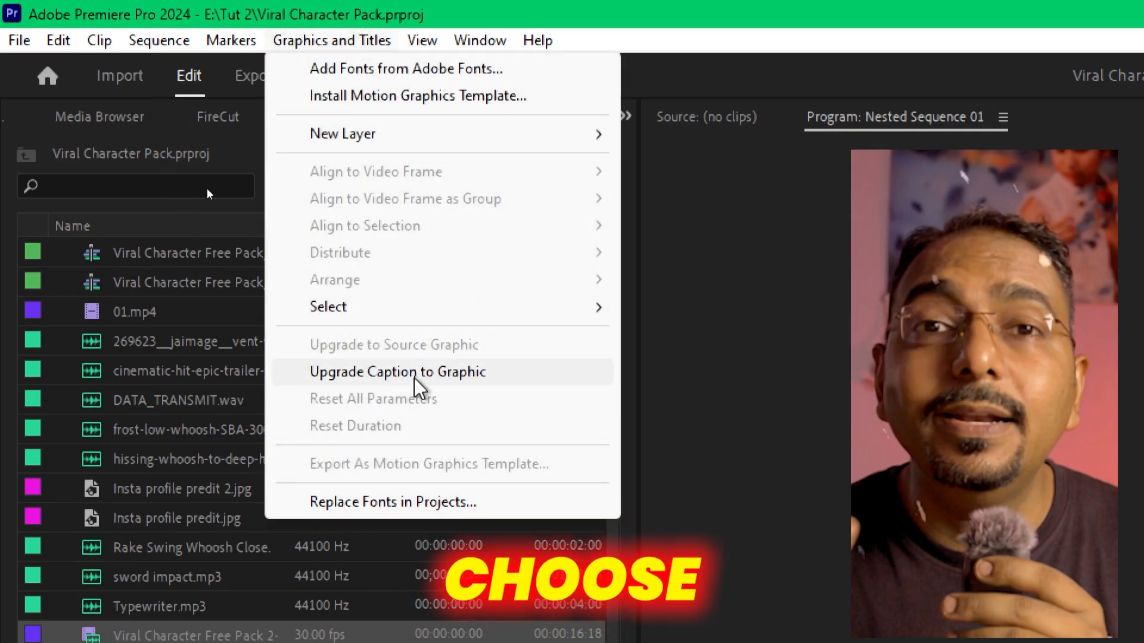
pyautogui.click(397, 371)
pyautogui.write('morph')
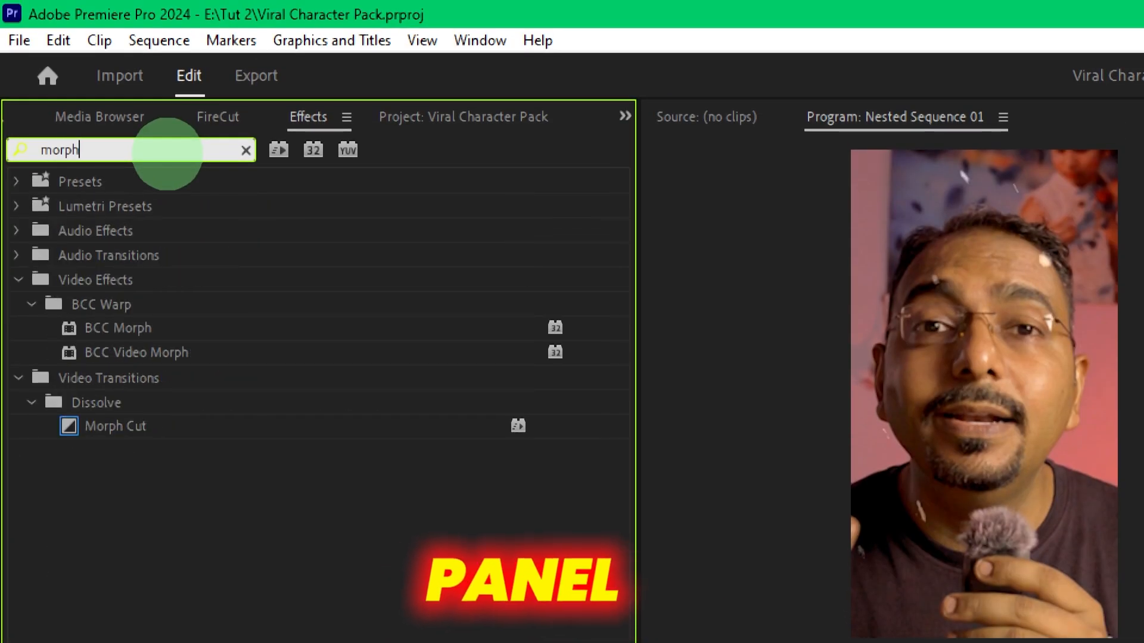
# Search effects for 'morph' and drop Morph Cut on the first V3 edit point
pyautogui.click(114, 425)
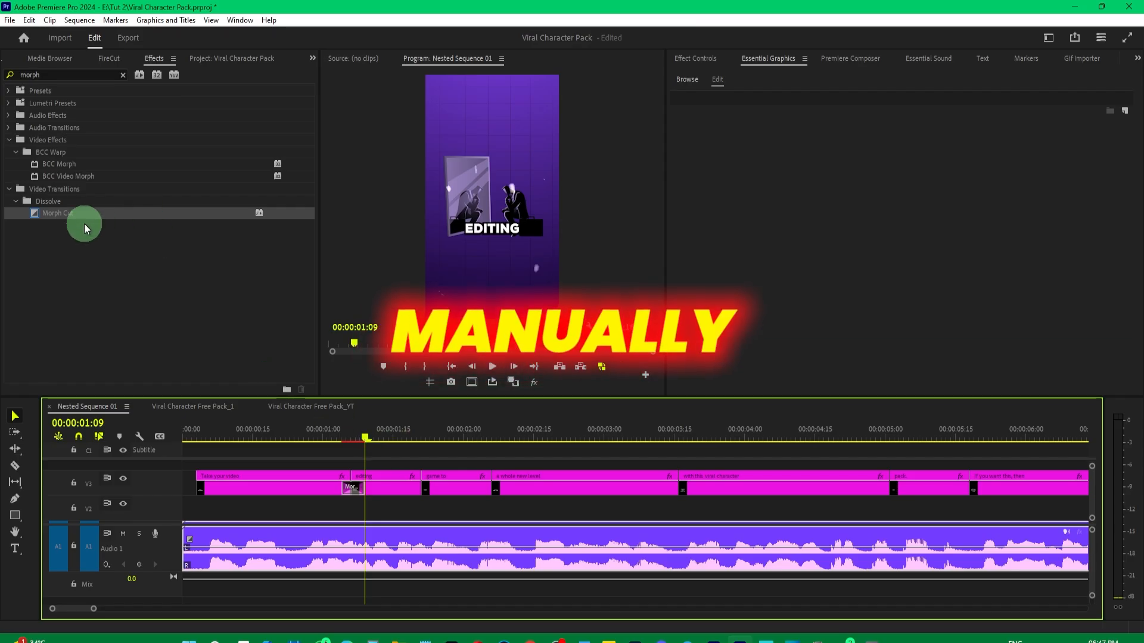
pyautogui.moveTo(84, 223); pyautogui.dragTo(426, 485)
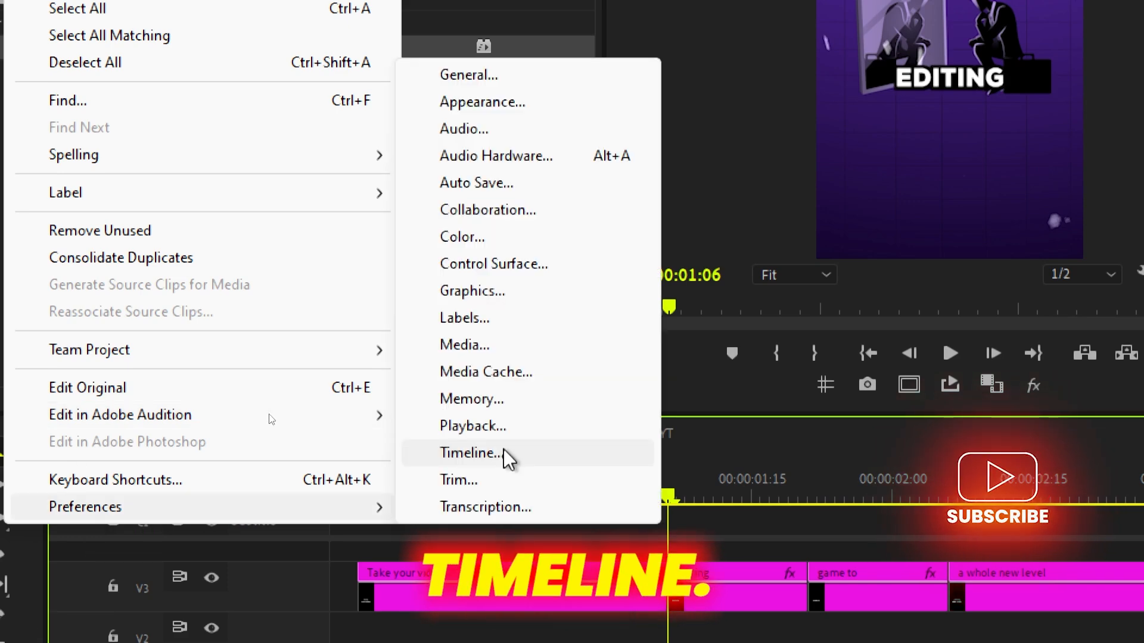
# Set the default video transition duration to 5 frames in Timeline preferences
pyautogui.click(469, 452)
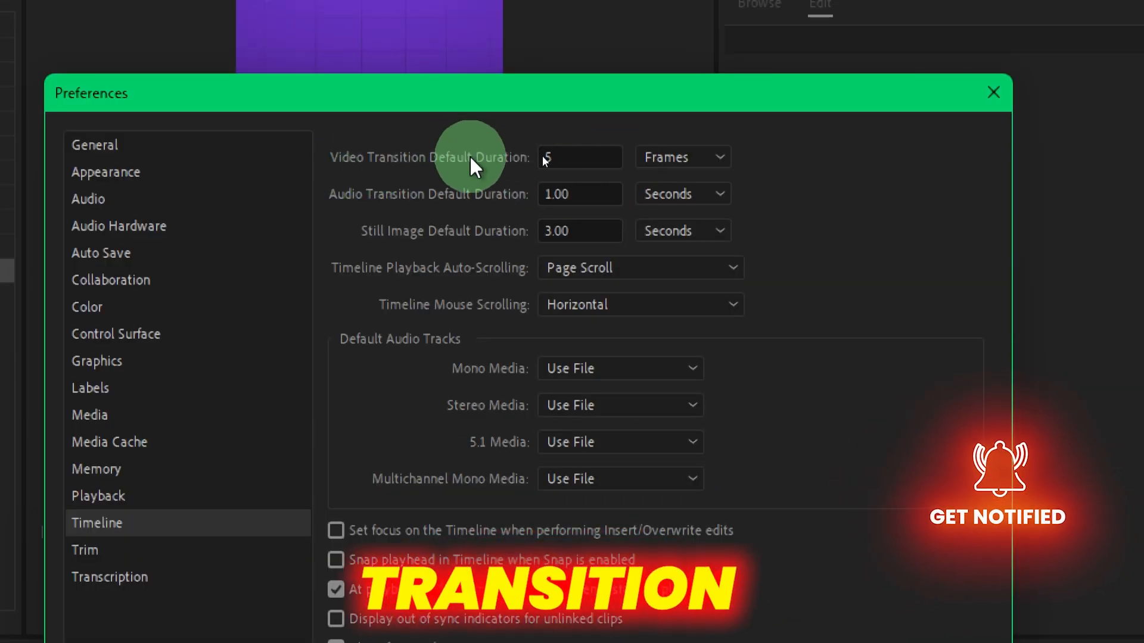
pyautogui.click(682, 157)
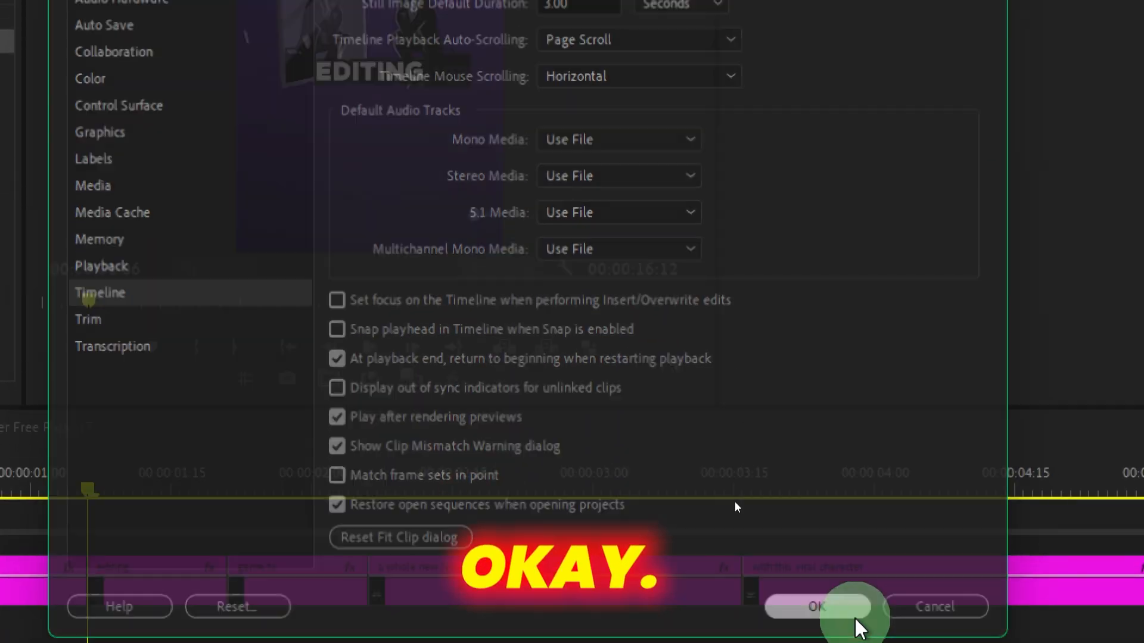
pyautogui.click(817, 606)
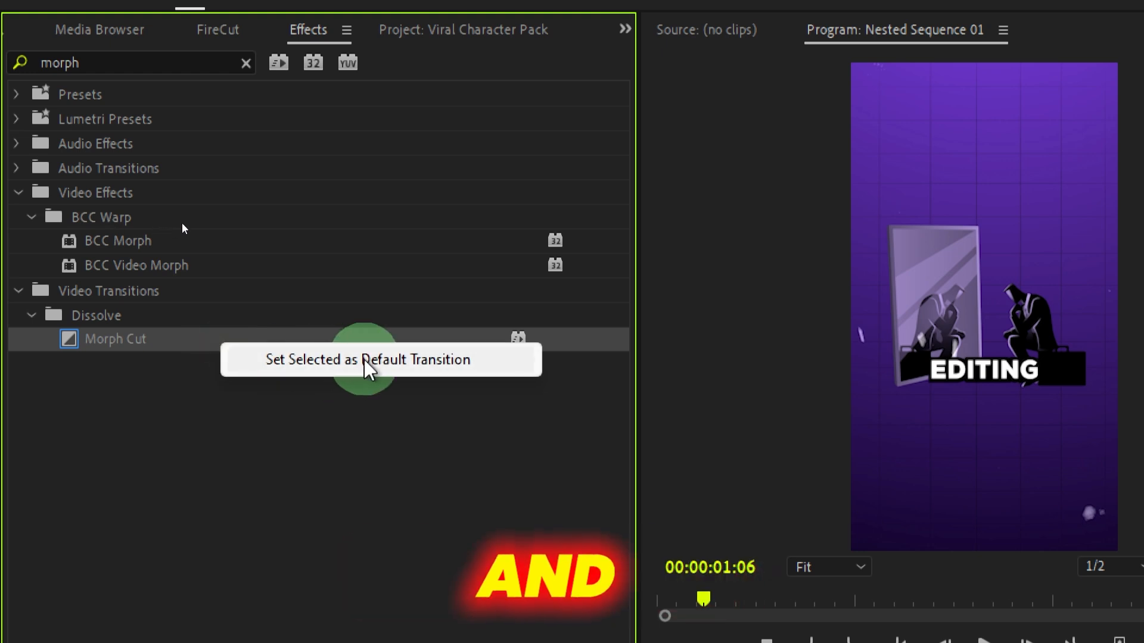
# Set Morph Cut as default, apply it across all V3 caption graphics, and preview
pyautogui.click(371, 360)
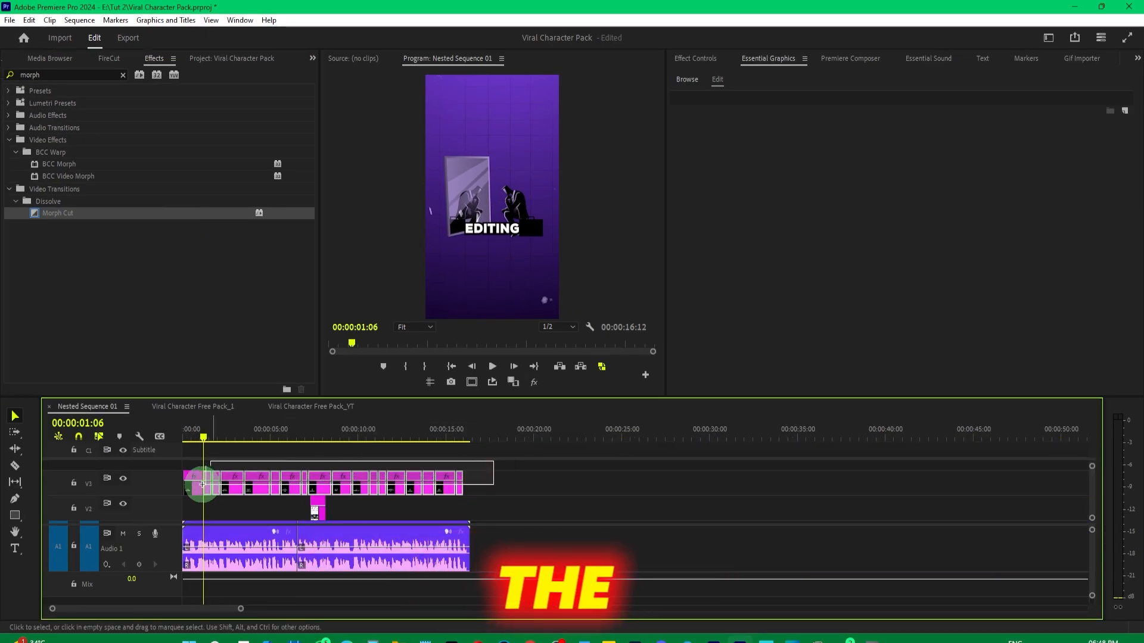
pyautogui.click(222, 483)
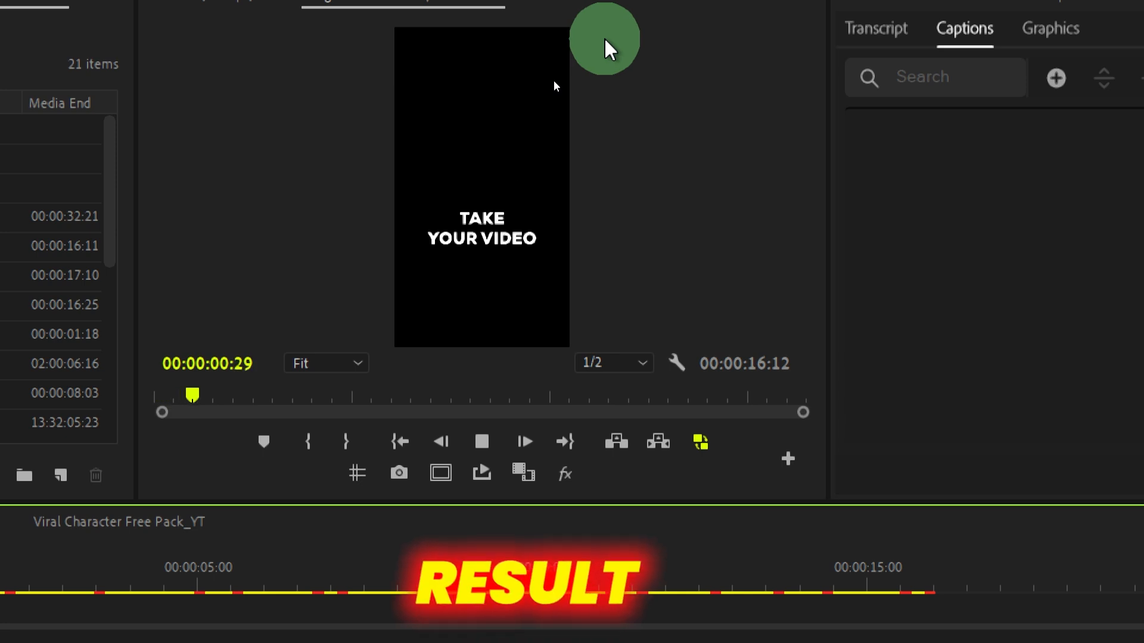
pyautogui.click(284, 302)
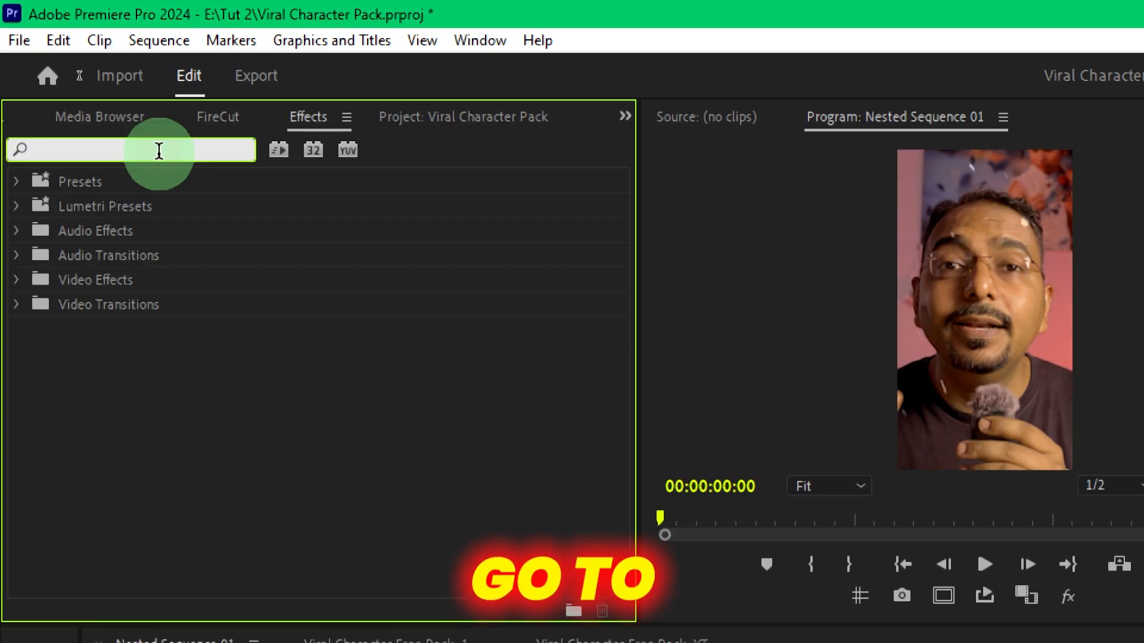
# Search the Effects panel for 'gausi' to find Gaussian Blur
pyautogui.write('gausi')
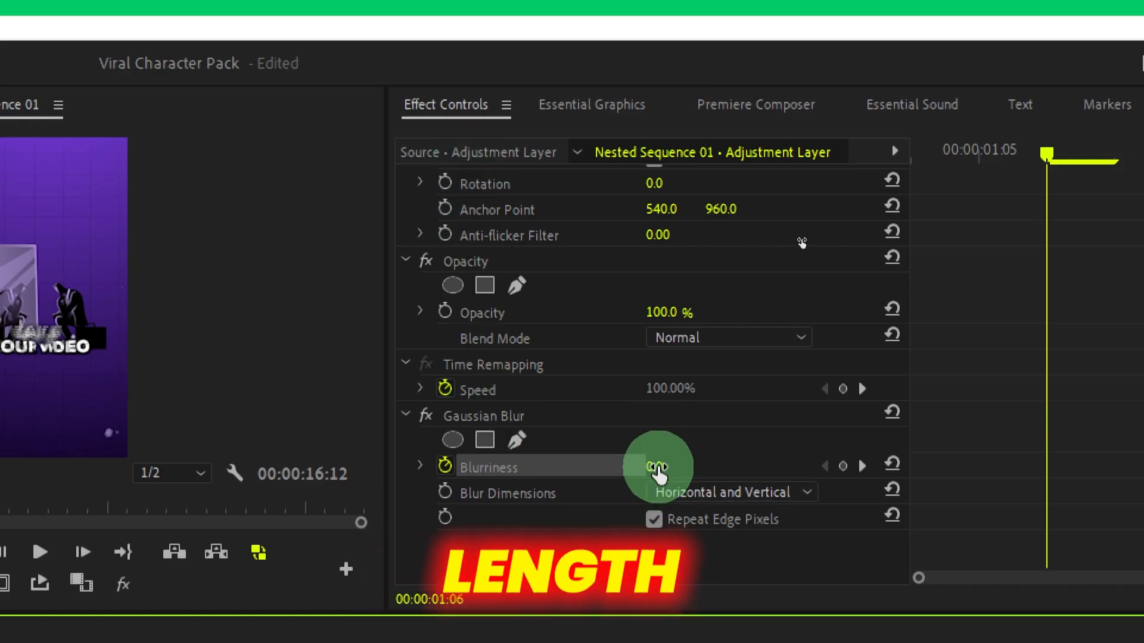
# Set Gaussian Blur blurriness to 40 and open the Blur Dimensions choices
pyautogui.moveTo(656, 467); pyautogui.dragTo(701, 467)
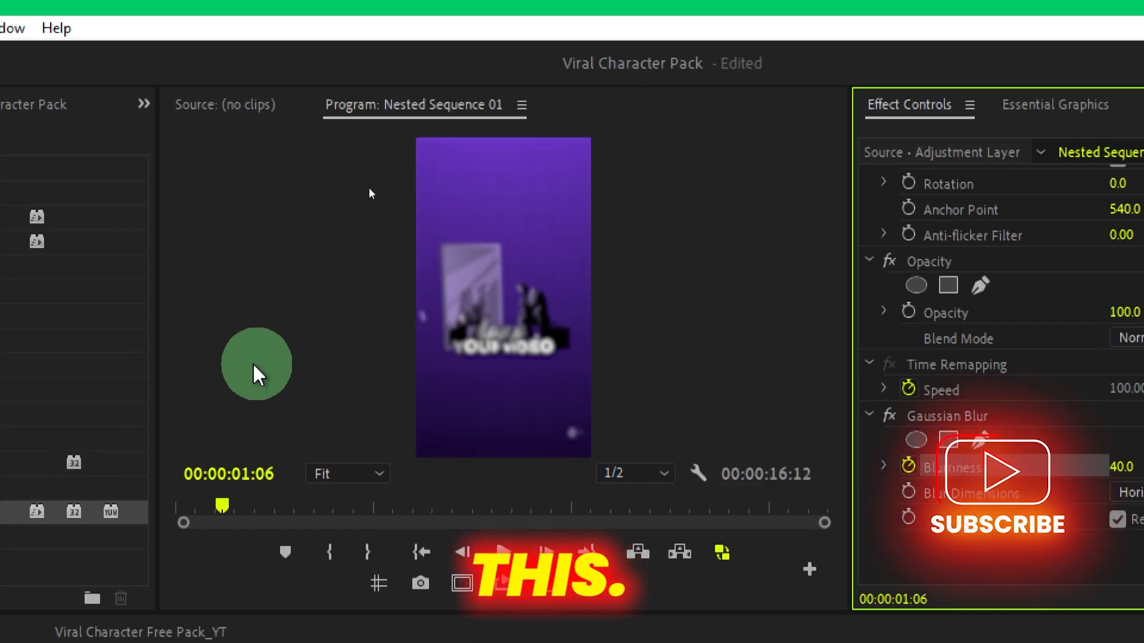
pyautogui.click(1058, 493)
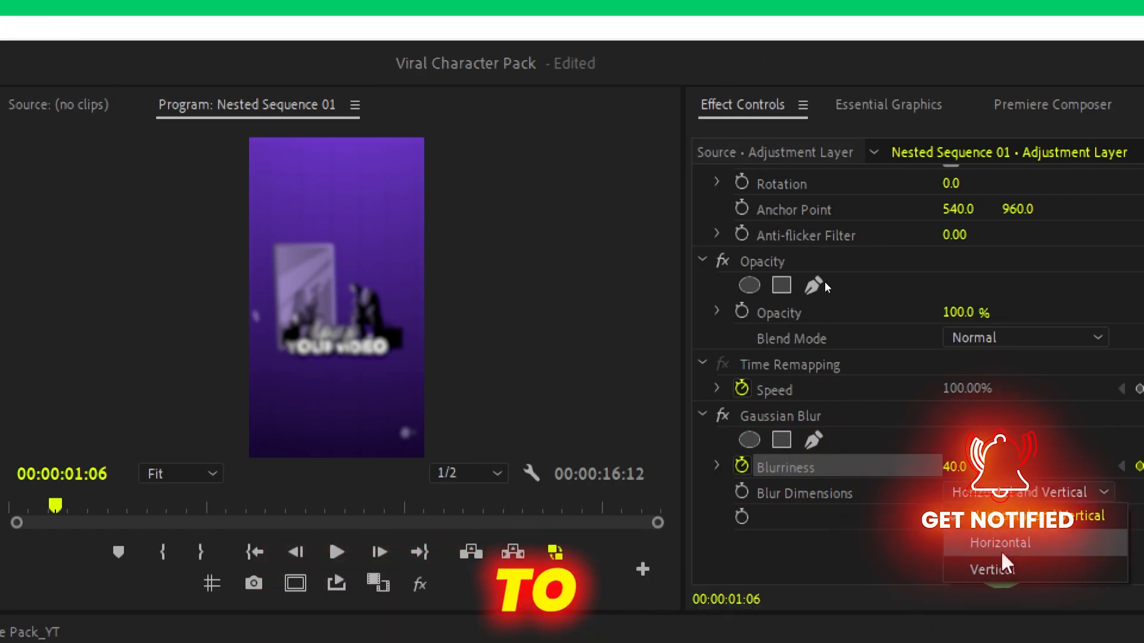